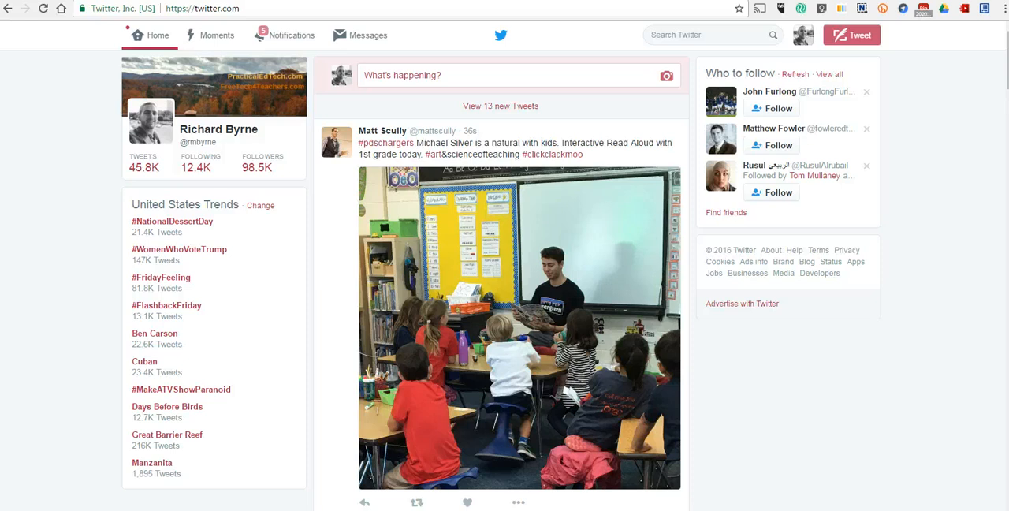
{"action": "mouse_move", "coordinate": [776, 68]}
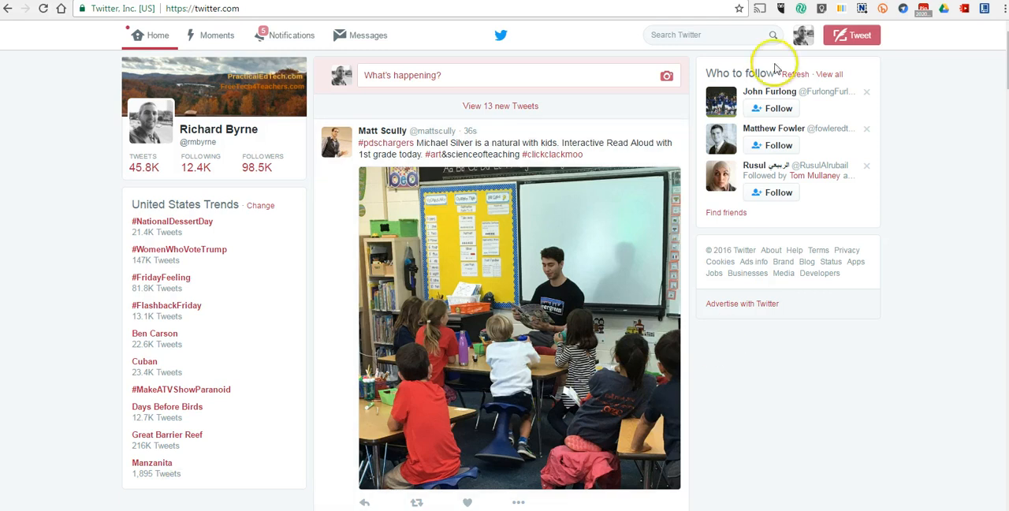
Go to your own Twitter profile page from the account menu.
{"action": "left_click", "coordinate": [802, 35]}
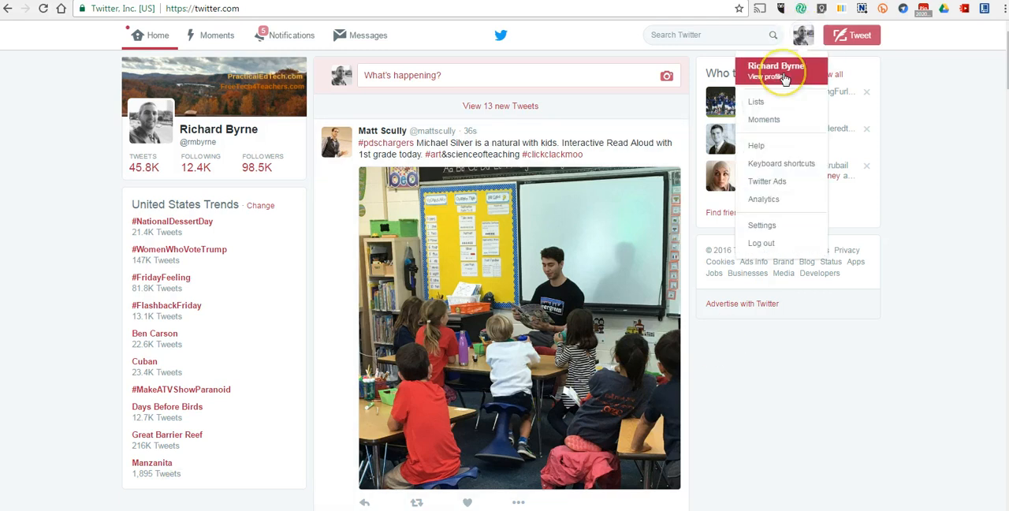
{"action": "left_click", "coordinate": [340, 123]}
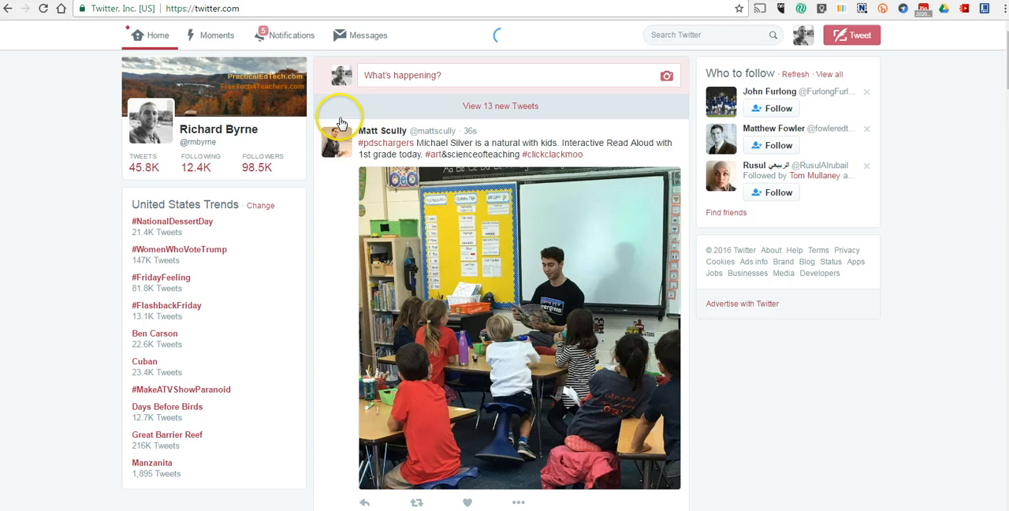
{"action": "left_click", "coordinate": [217, 129]}
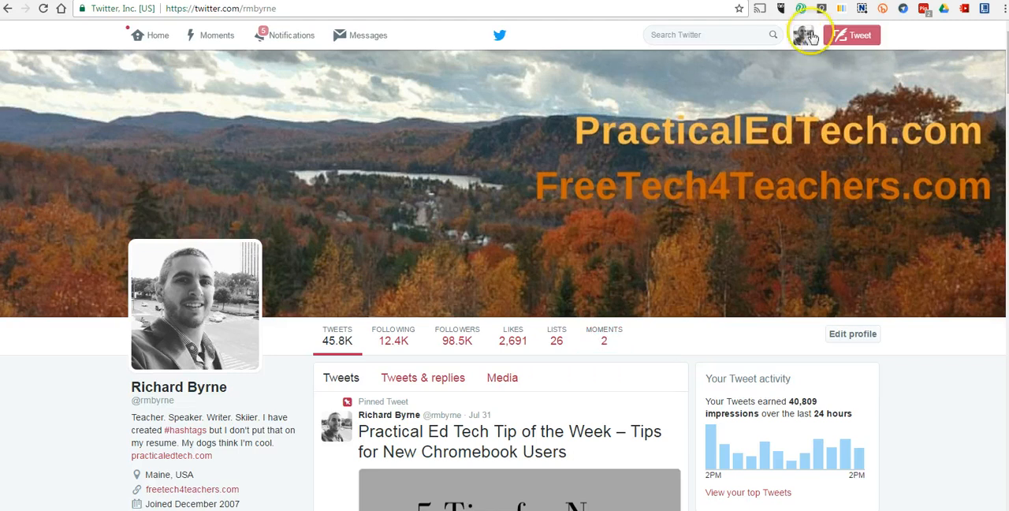
Show the profile's Moments list with one draft and the published ACTEM16 Moment.
{"action": "left_click", "coordinate": [804, 34]}
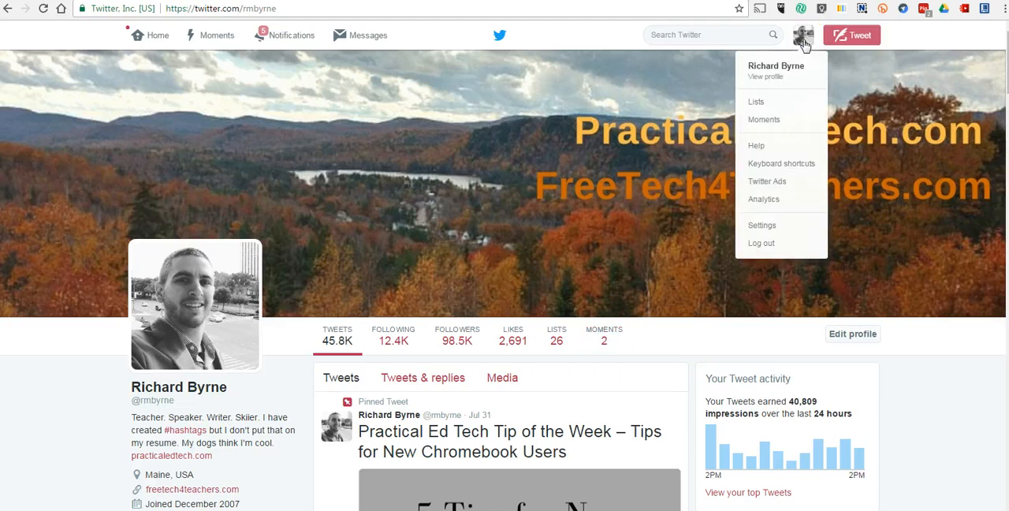
{"action": "mouse_move", "coordinate": [763, 120]}
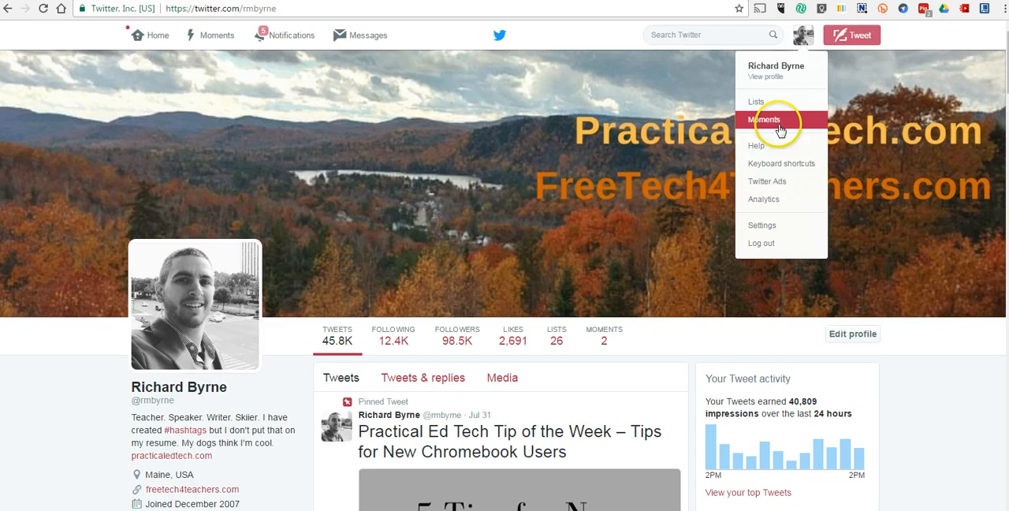
{"action": "left_click", "coordinate": [763, 120]}
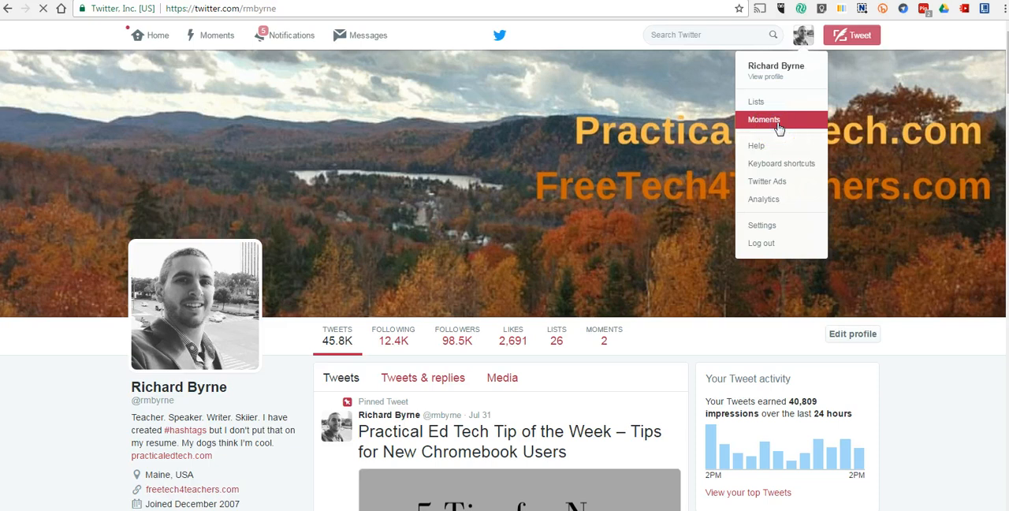
{"action": "left_click", "coordinate": [763, 120]}
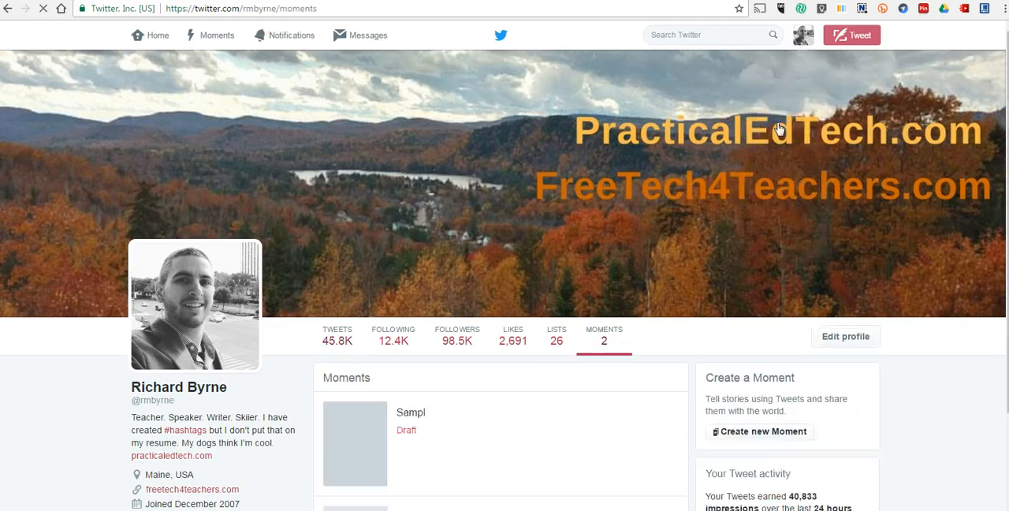
{"action": "scroll", "scroll_direction": "down", "scroll_amount": 3}
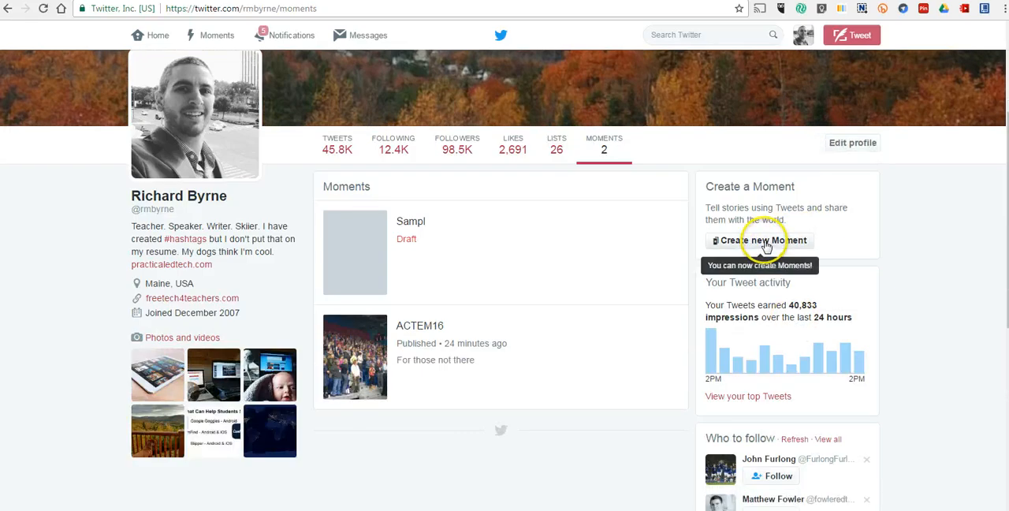
Create a new Moment and title it #ACTEM16.
{"action": "left_click", "coordinate": [760, 240]}
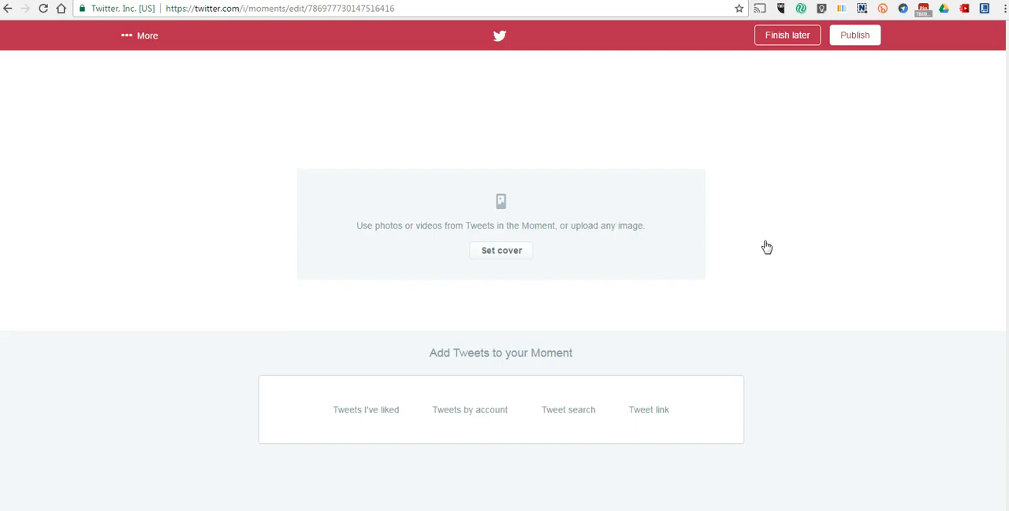
{"action": "left_click", "coordinate": [366, 410]}
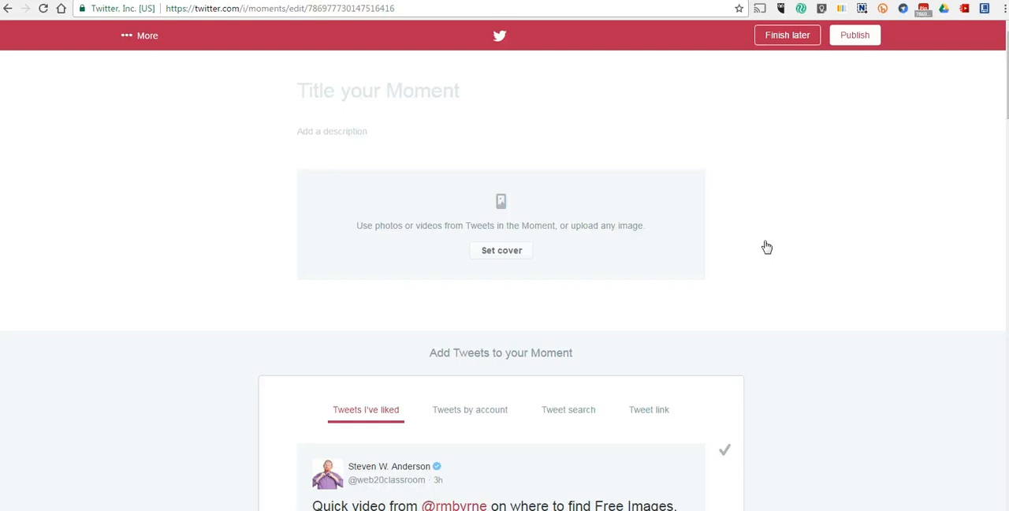
{"action": "left_click", "coordinate": [379, 90]}
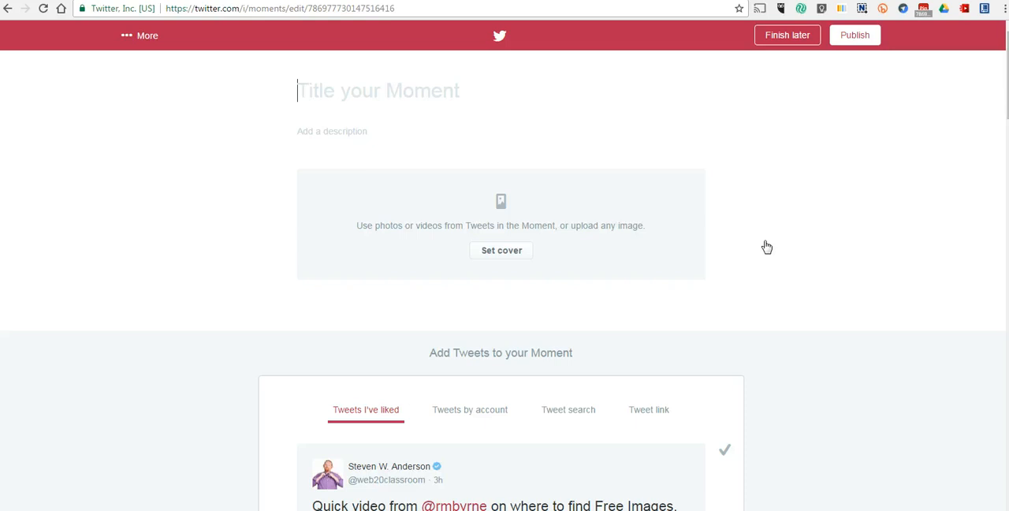
{"action": "type", "text": "#ACTEM"}
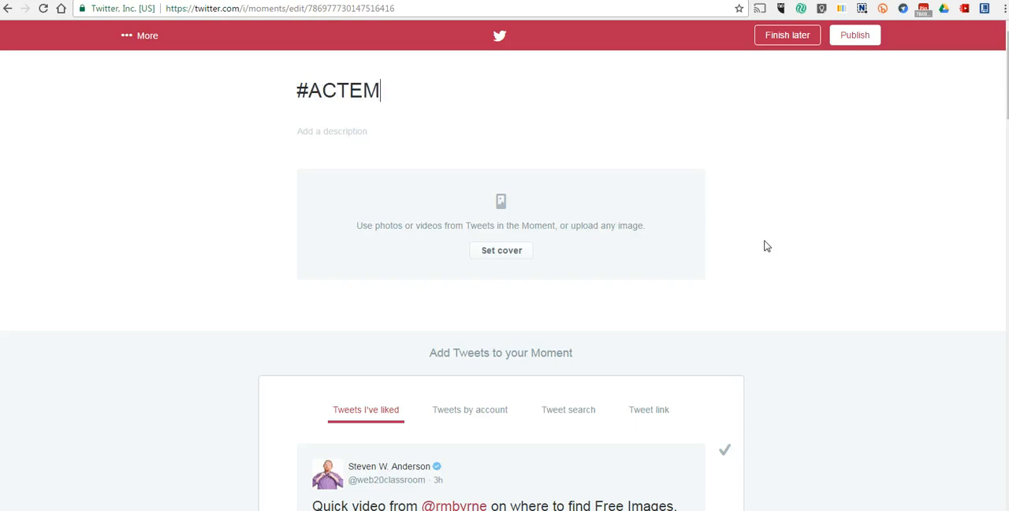
{"action": "type", "text": "16"}
{"action": "left_click", "coordinate": [500, 131]}
{"action": "type", "text": "For folks"}
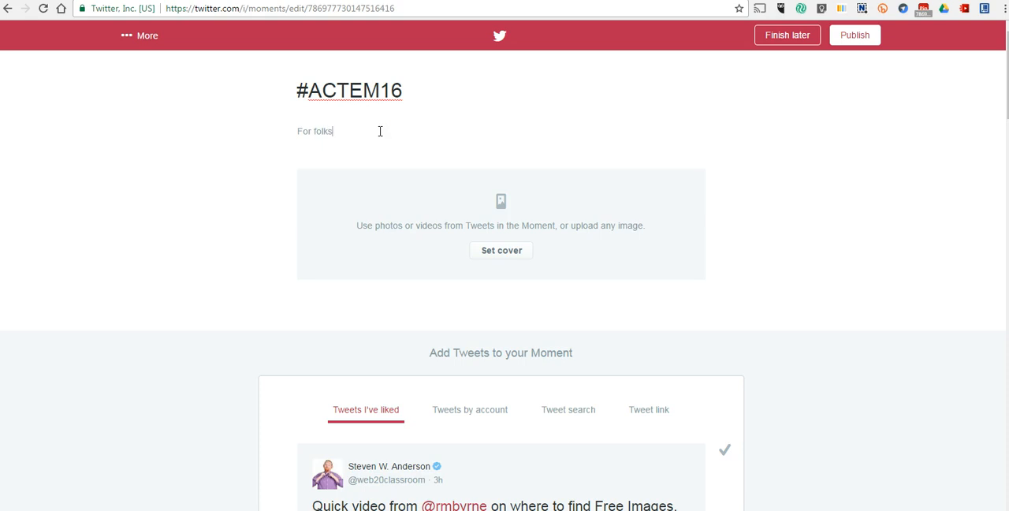
Give the Moment the description "For folks who couldn't attend".
{"action": "type", "text": "who c"}
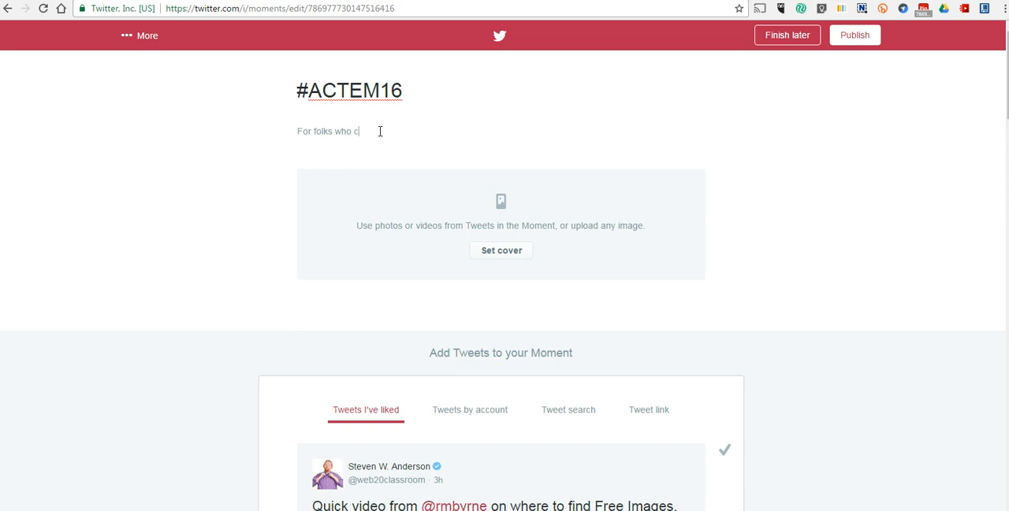
{"action": "type", "text": "ouldn't aa"}
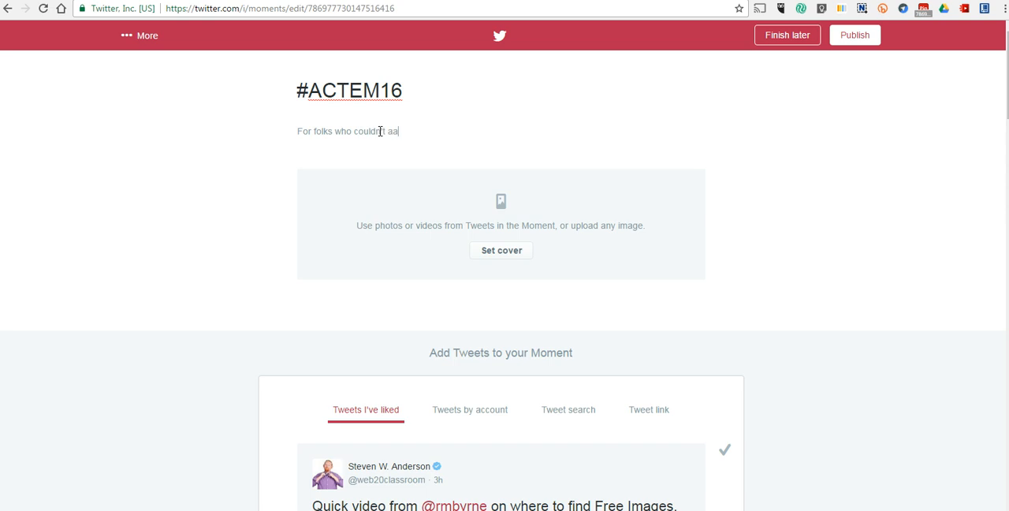
{"action": "type", "text": "ttend"}
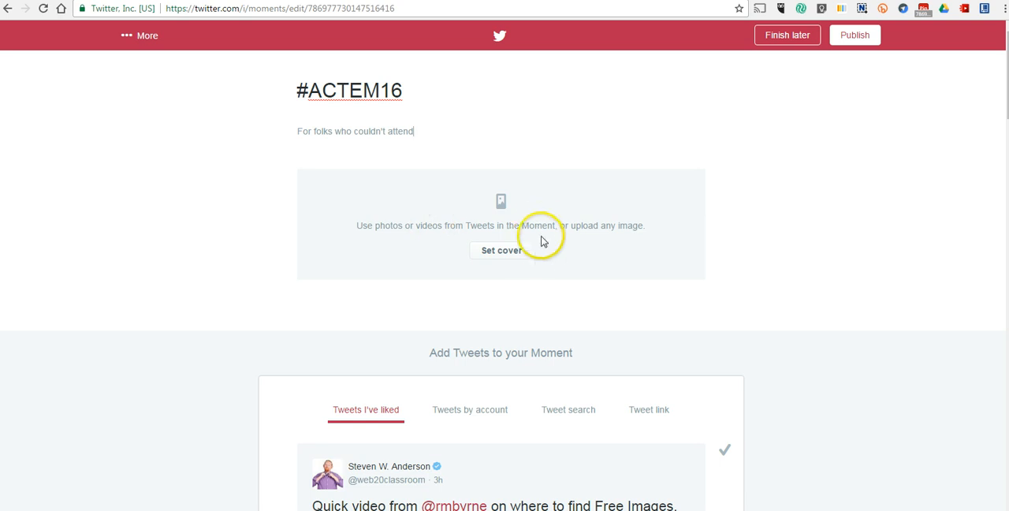
Browse liked and own-account tweets, then switch the tweet-adding area to Tweet search.
{"action": "scroll", "scroll_direction": "down", "scroll_amount": 3}
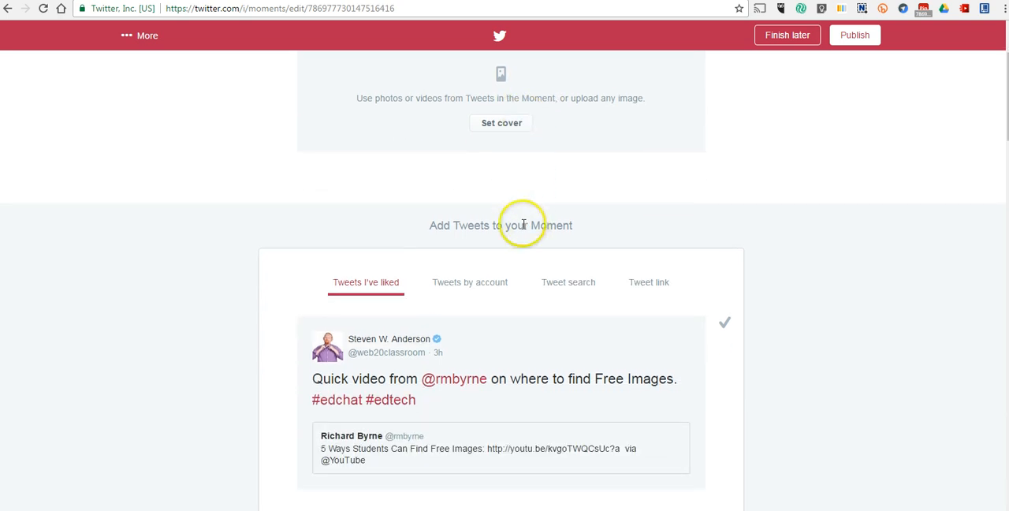
{"action": "scroll", "scroll_direction": "down", "scroll_amount": 3}
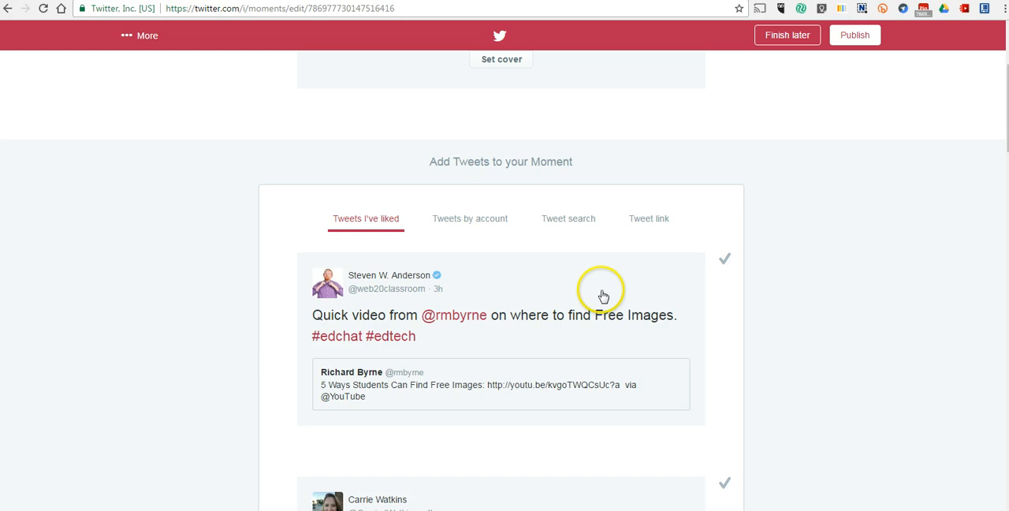
{"action": "mouse_move", "coordinate": [701, 287]}
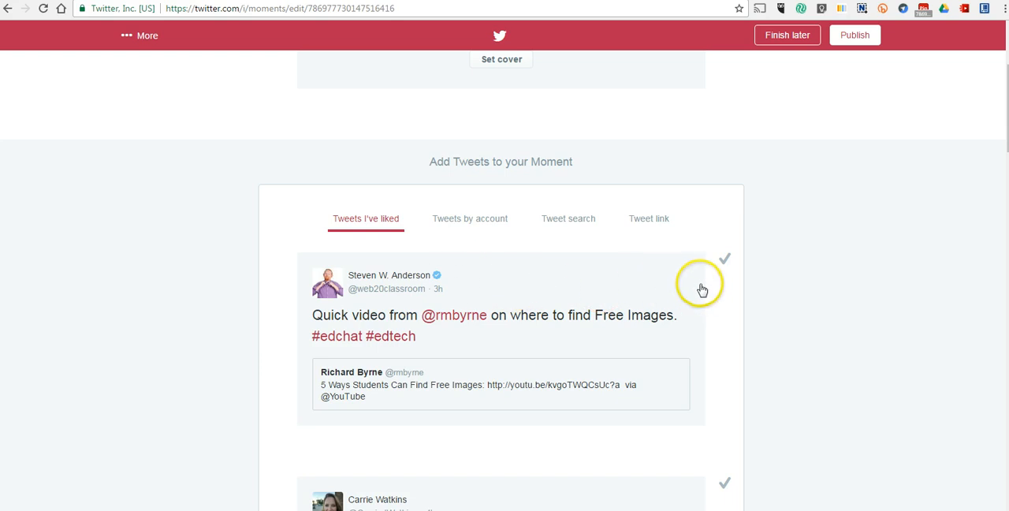
{"action": "mouse_move", "coordinate": [470, 217]}
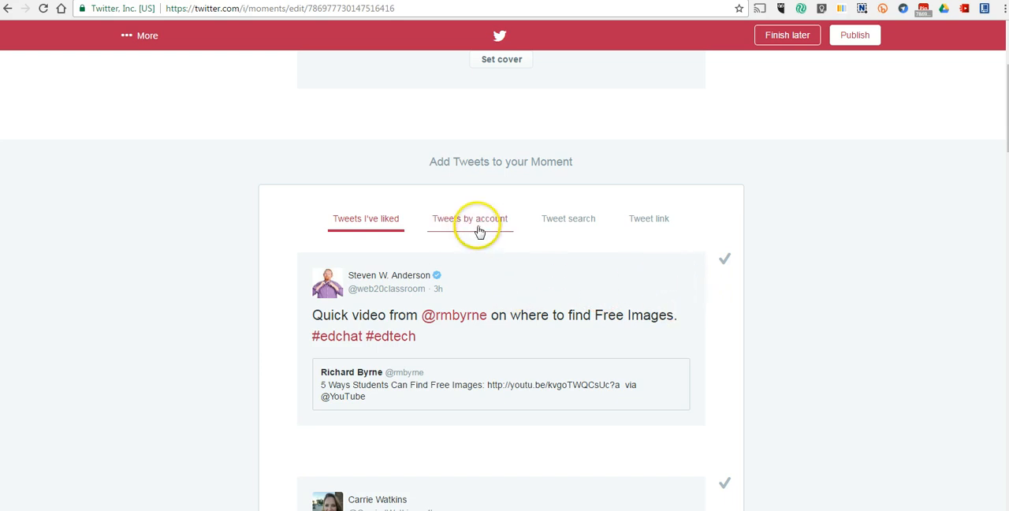
{"action": "left_click", "coordinate": [470, 218]}
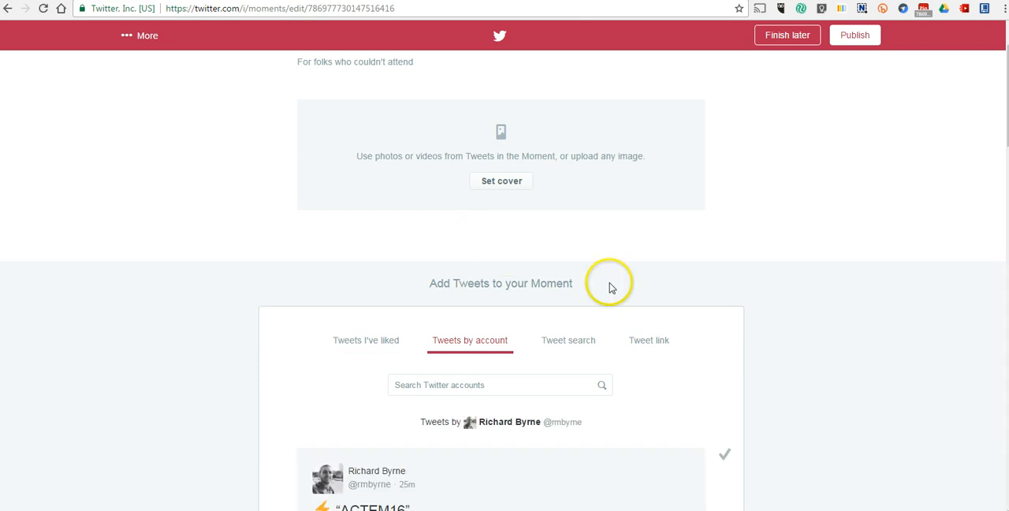
{"action": "scroll", "scroll_direction": "down", "scroll_amount": 3}
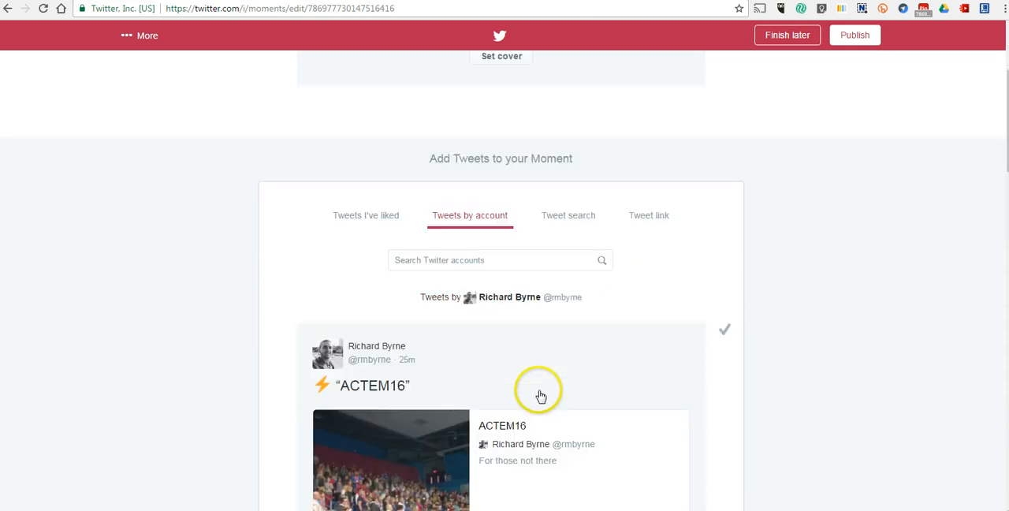
{"action": "scroll", "scroll_direction": "down", "scroll_amount": 3}
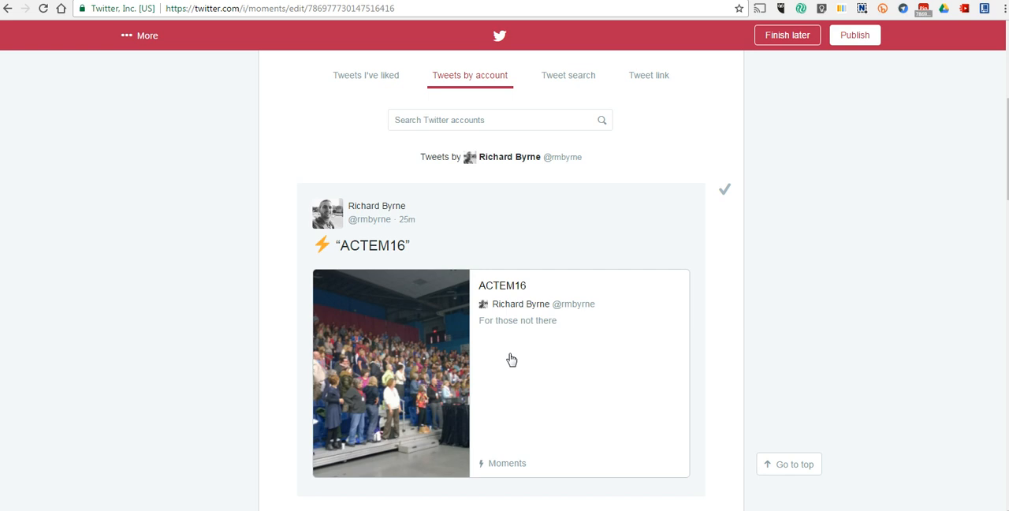
{"action": "scroll", "scroll_direction": "up", "scroll_amount": 3}
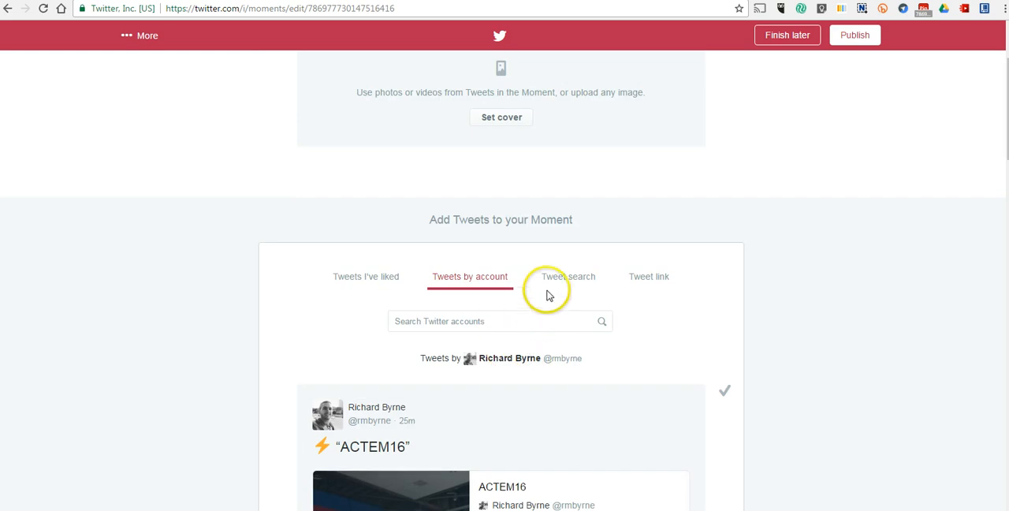
{"action": "left_click", "coordinate": [568, 276]}
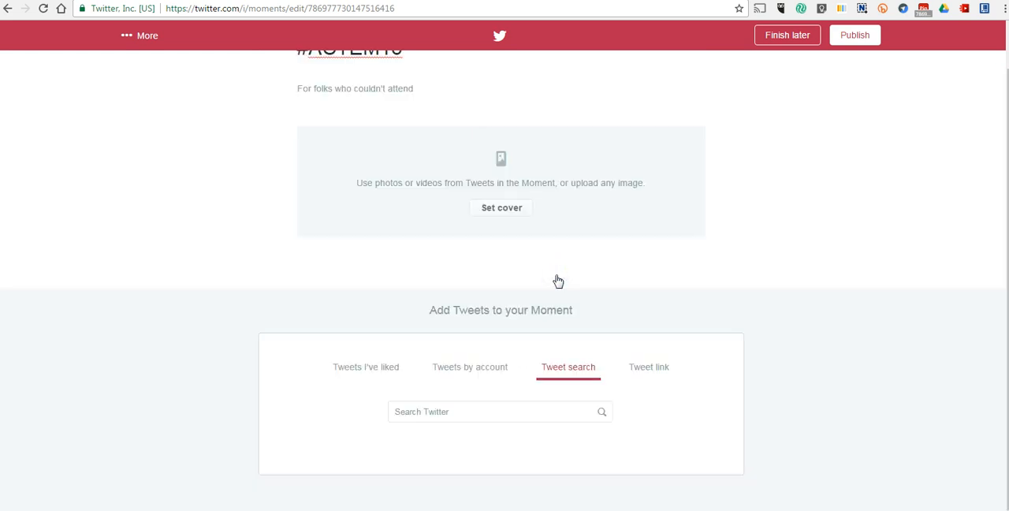
Search all of Twitter for tweets tagged #actem16.
{"action": "left_click", "coordinate": [500, 411]}
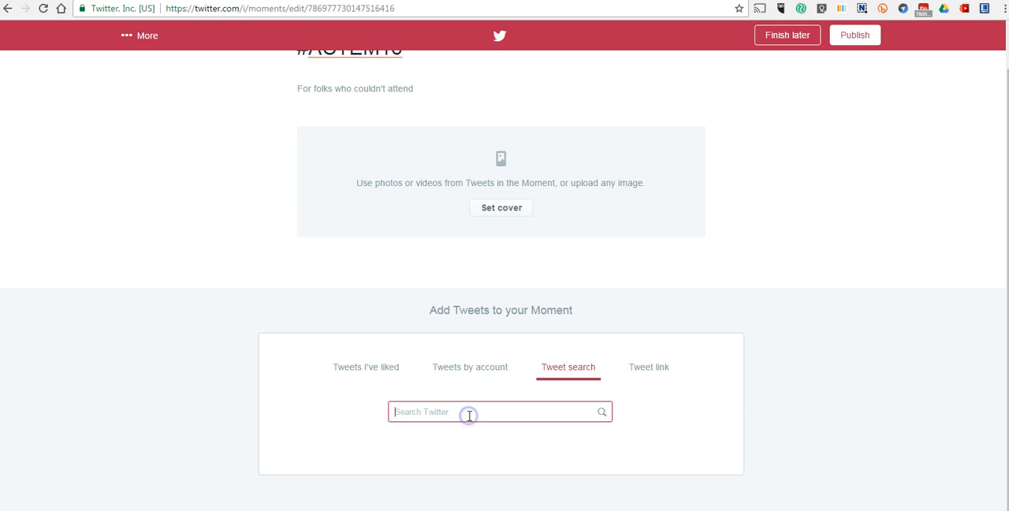
{"action": "type", "text": "#"}
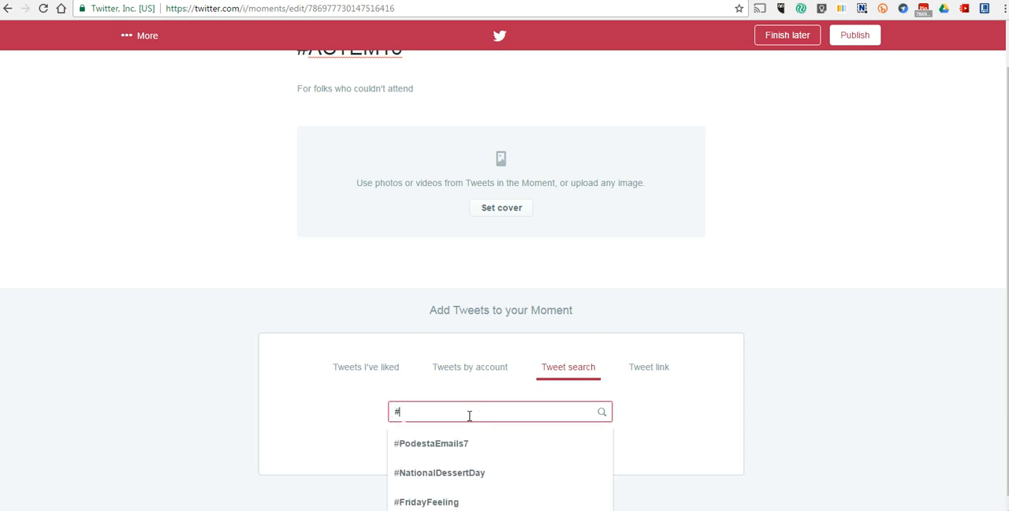
{"action": "type", "text": "actem16"}
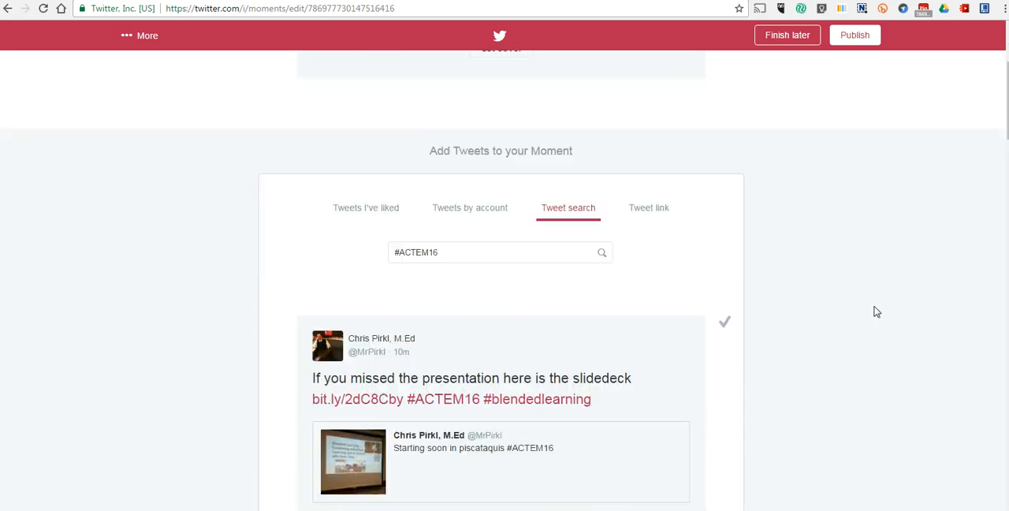
{"action": "scroll", "scroll_direction": "down", "scroll_amount": 3}
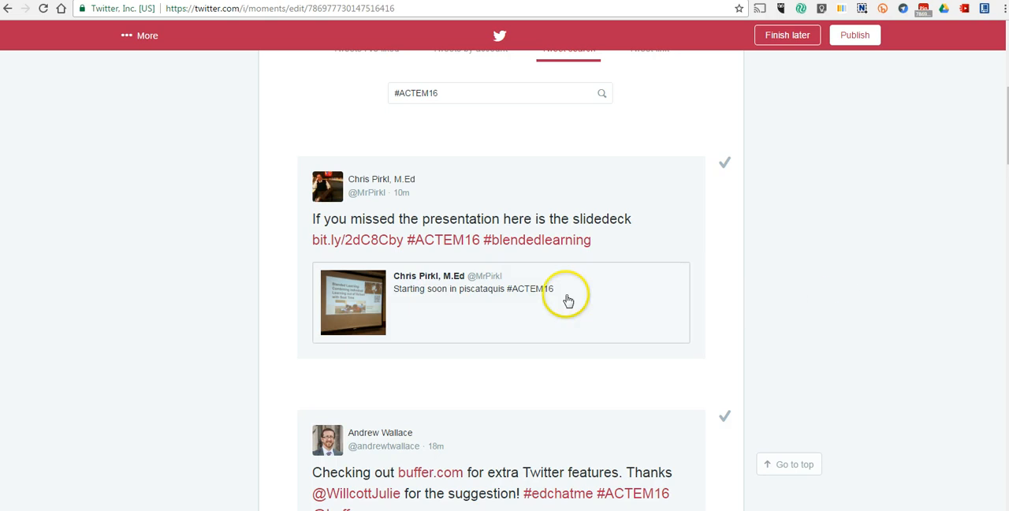
{"action": "mouse_move", "coordinate": [681, 192]}
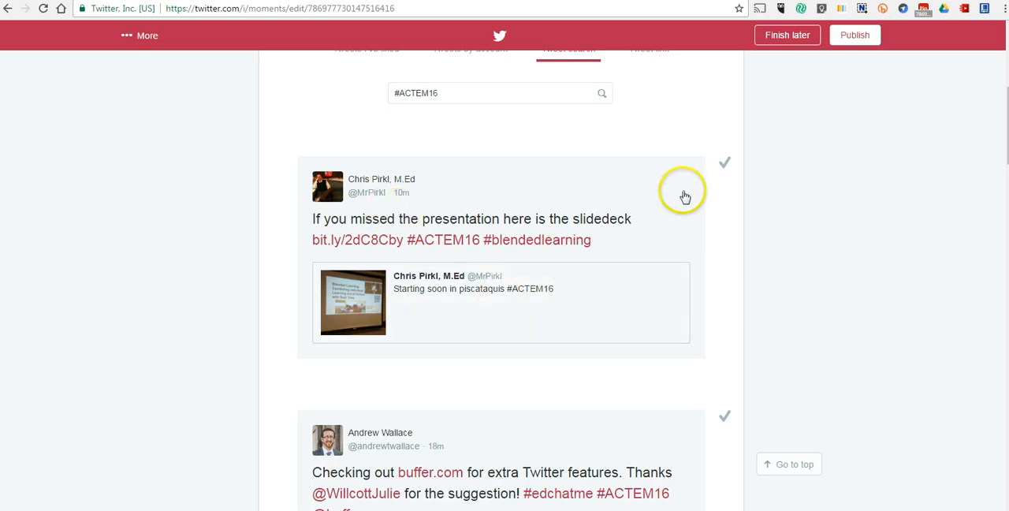
{"action": "mouse_move", "coordinate": [724, 160]}
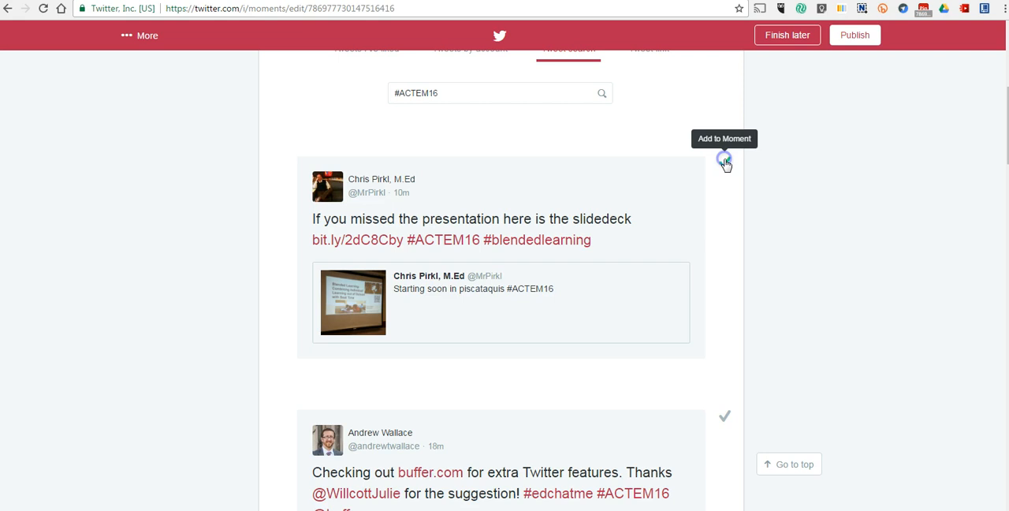
Add the slidedeck, school story, slideshow presentation and Falling in Love with Innovation tweets.
{"action": "left_click", "coordinate": [724, 159]}
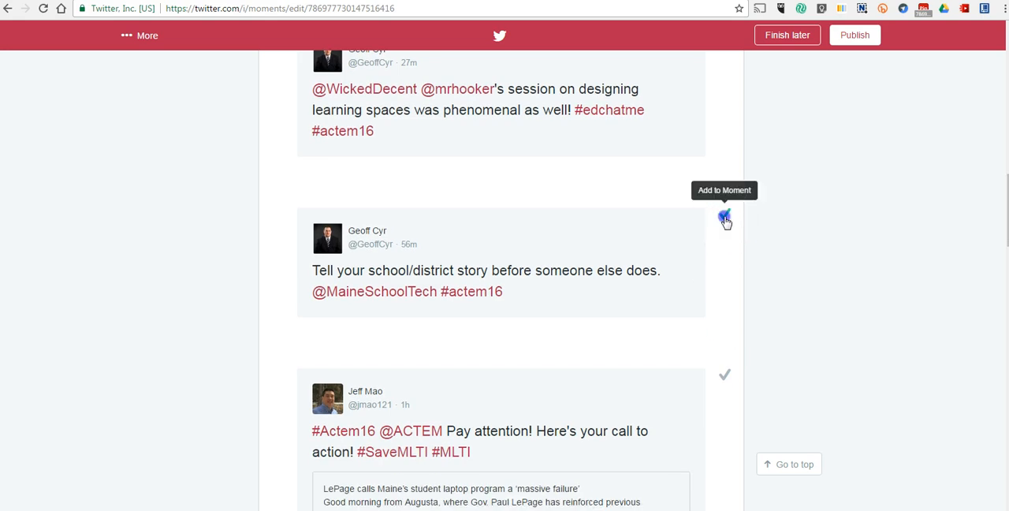
{"action": "left_click", "coordinate": [724, 218]}
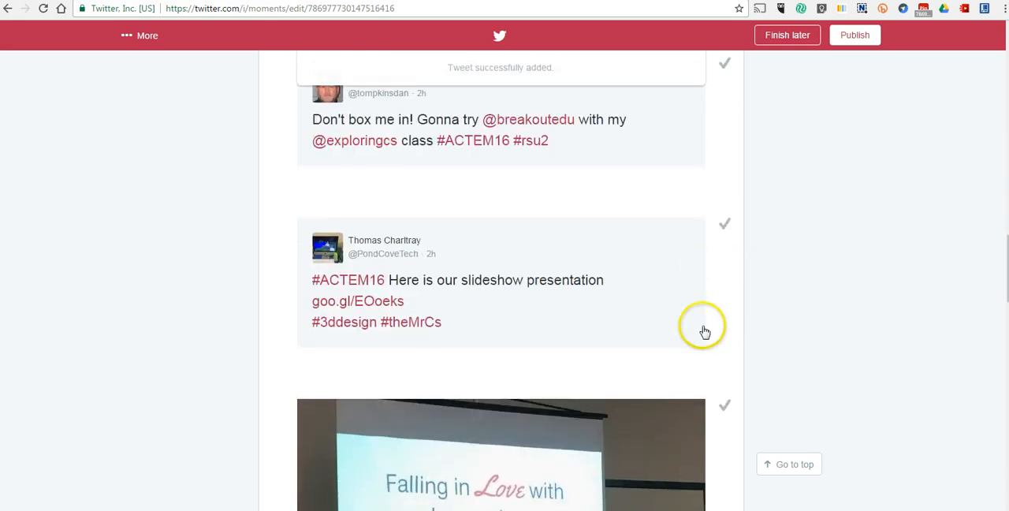
{"action": "mouse_move", "coordinate": [725, 229]}
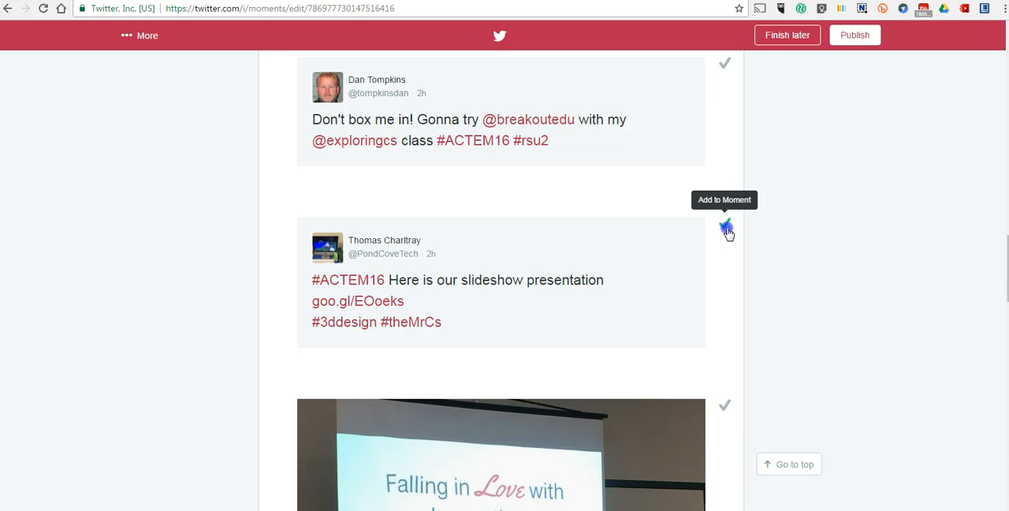
{"action": "left_click", "coordinate": [725, 227]}
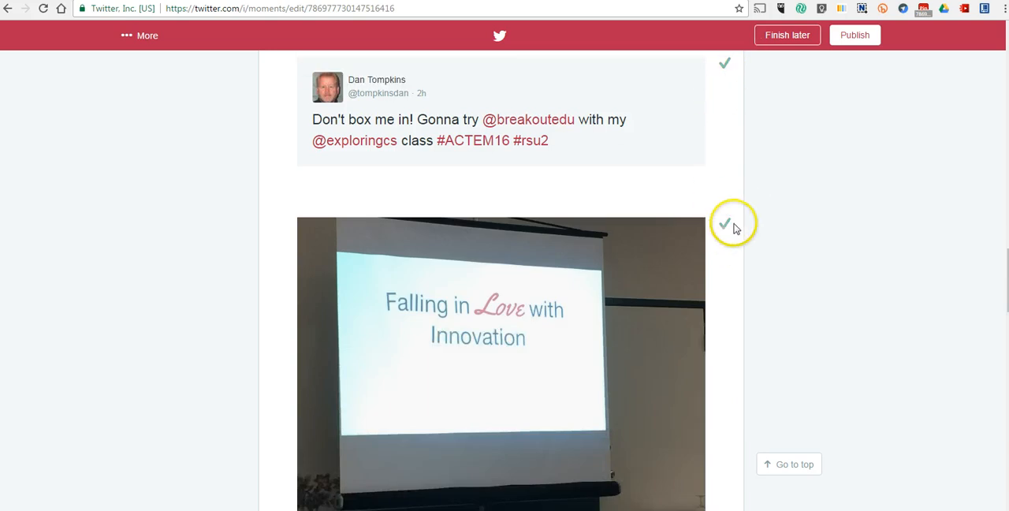
{"action": "left_click", "coordinate": [725, 224]}
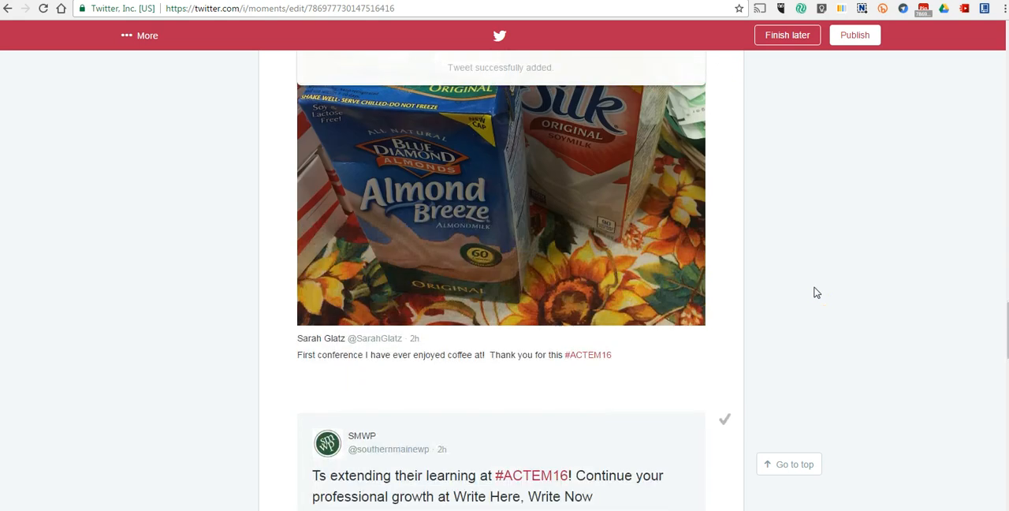
{"action": "scroll", "scroll_direction": "down", "scroll_amount": 3}
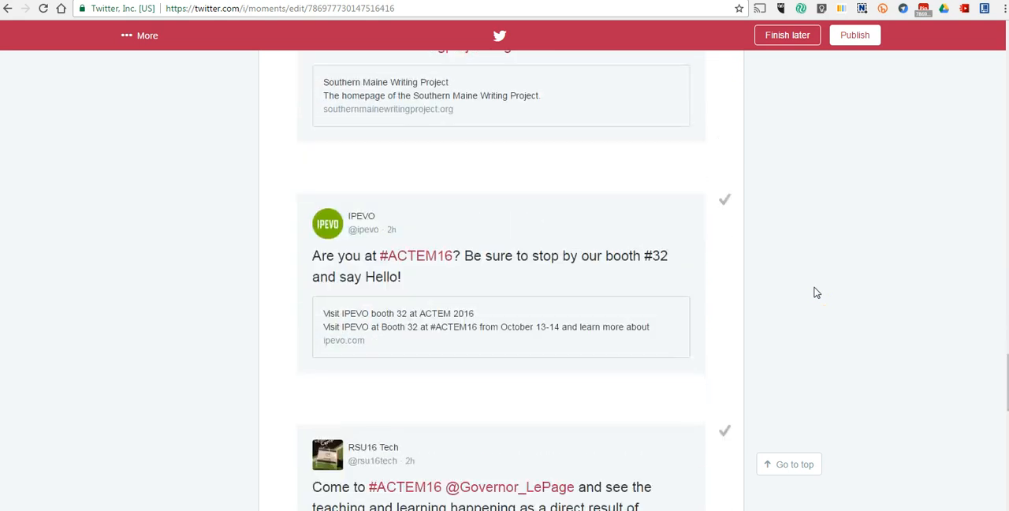
{"action": "scroll", "scroll_direction": "down", "scroll_amount": 3}
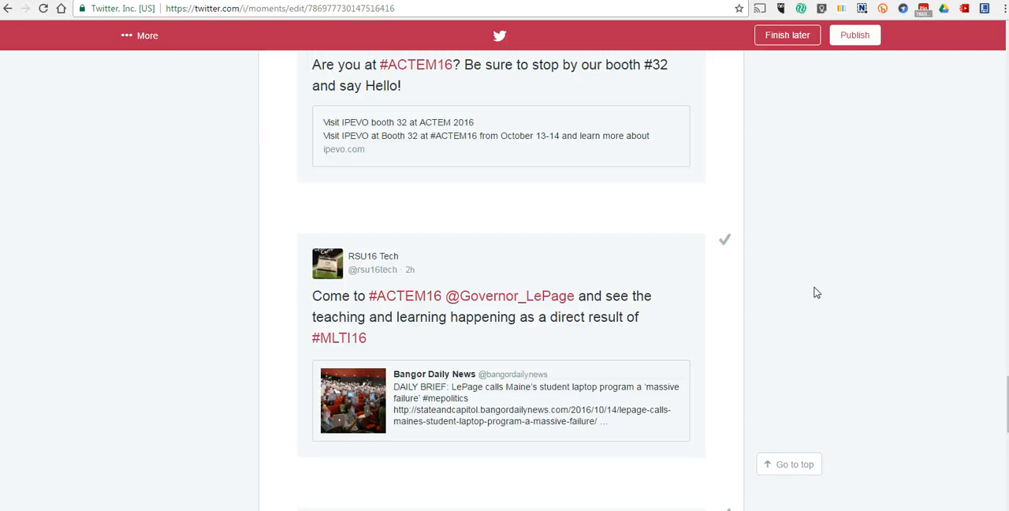
{"action": "scroll", "scroll_direction": "down", "scroll_amount": 3}
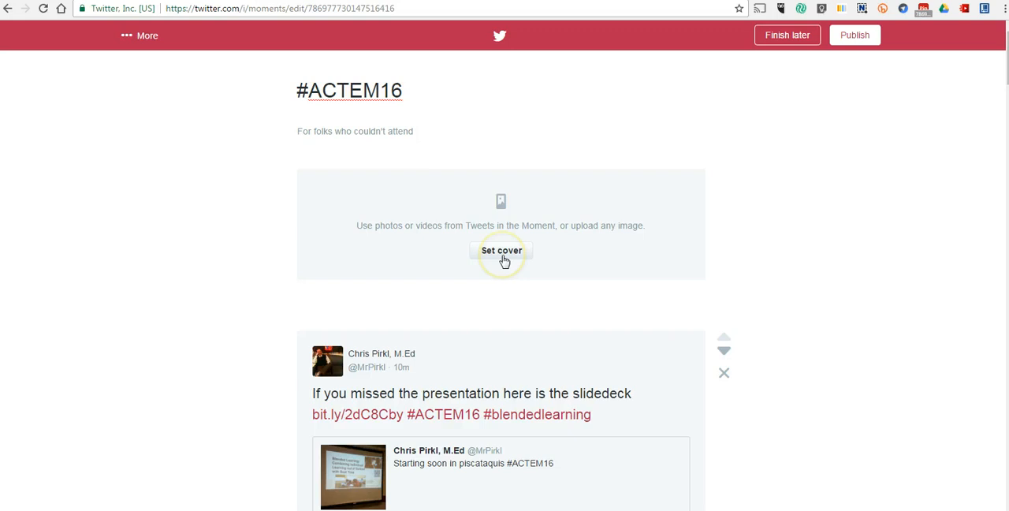
Set the Falling in Love with Innovation slide photo as cover, accepting square and mobile crops.
{"action": "left_click", "coordinate": [501, 249]}
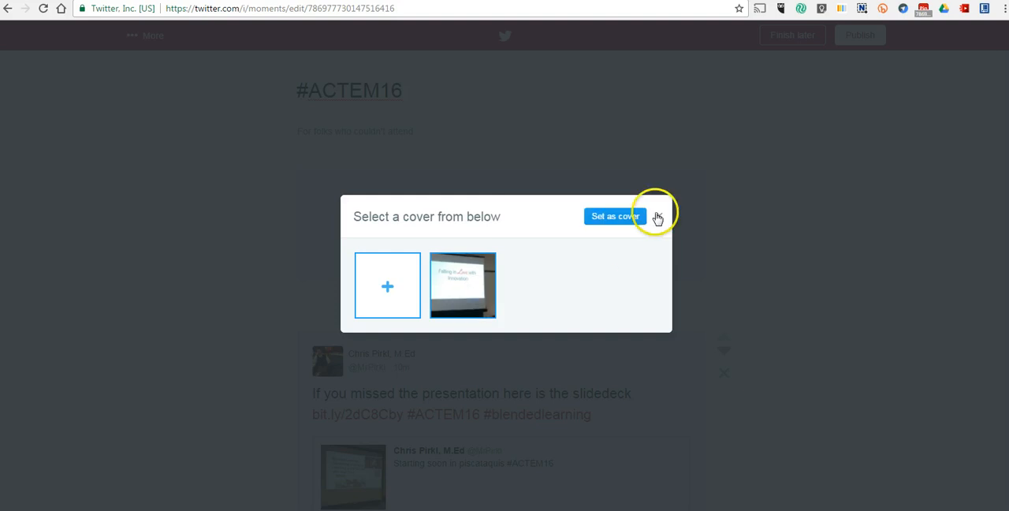
{"action": "left_click", "coordinate": [615, 216]}
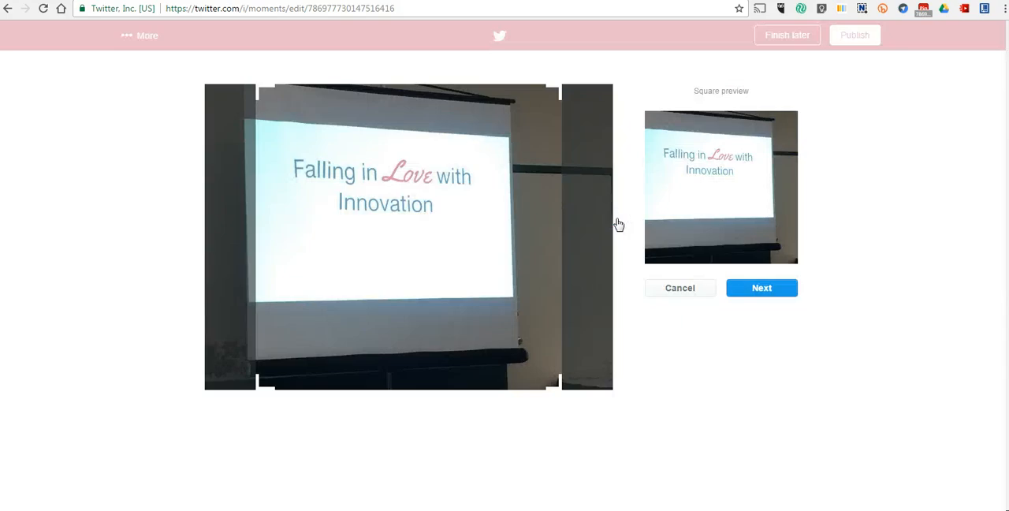
{"action": "left_click", "coordinate": [760, 287]}
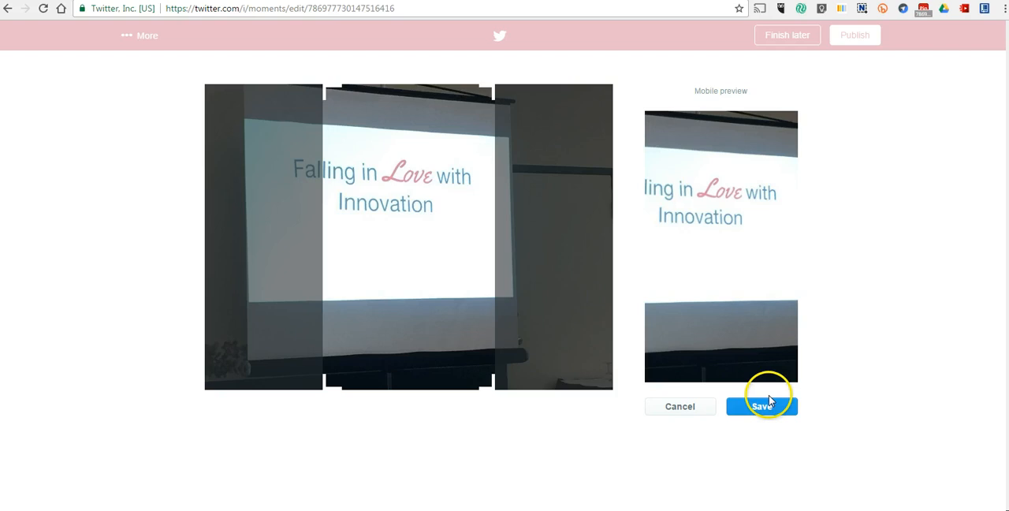
{"action": "left_click", "coordinate": [760, 407]}
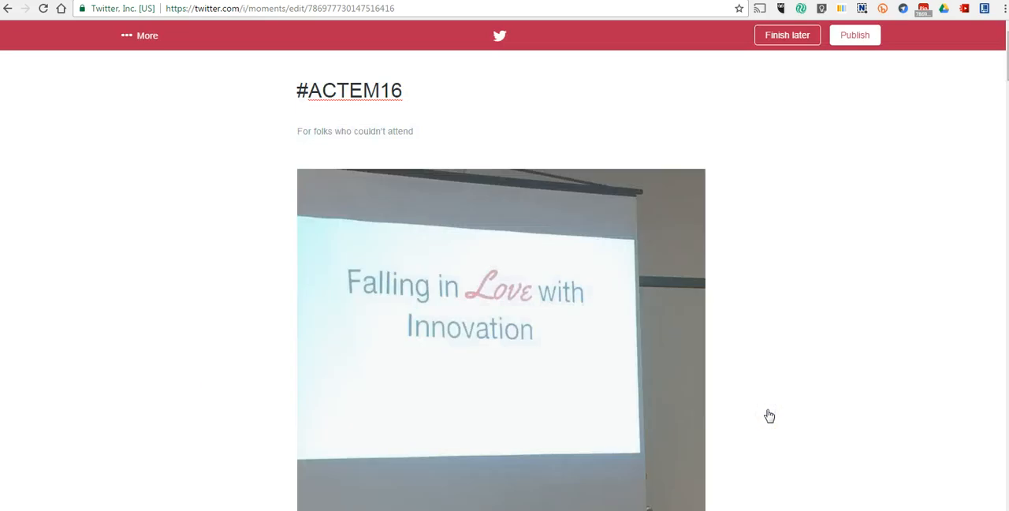
{"action": "mouse_move", "coordinate": [814, 250]}
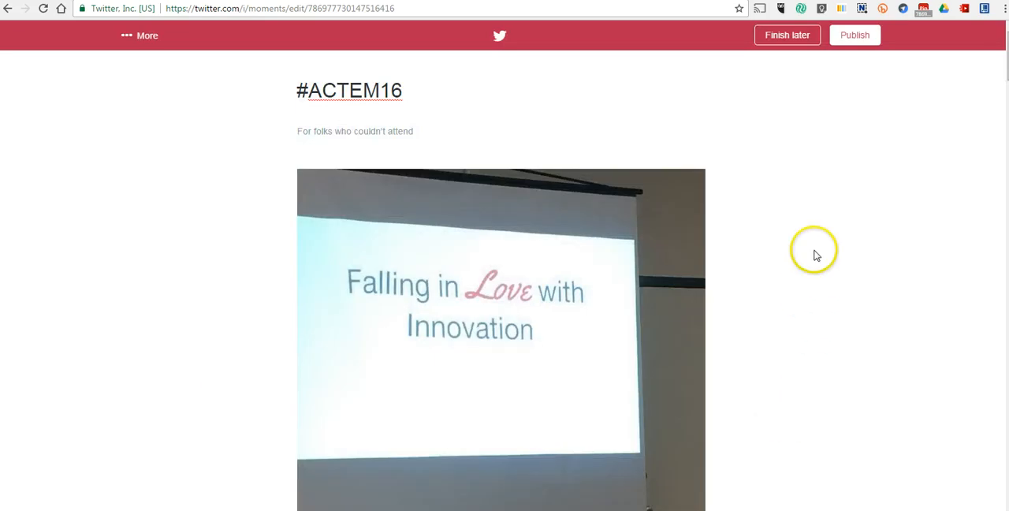
{"action": "mouse_move", "coordinate": [786, 34]}
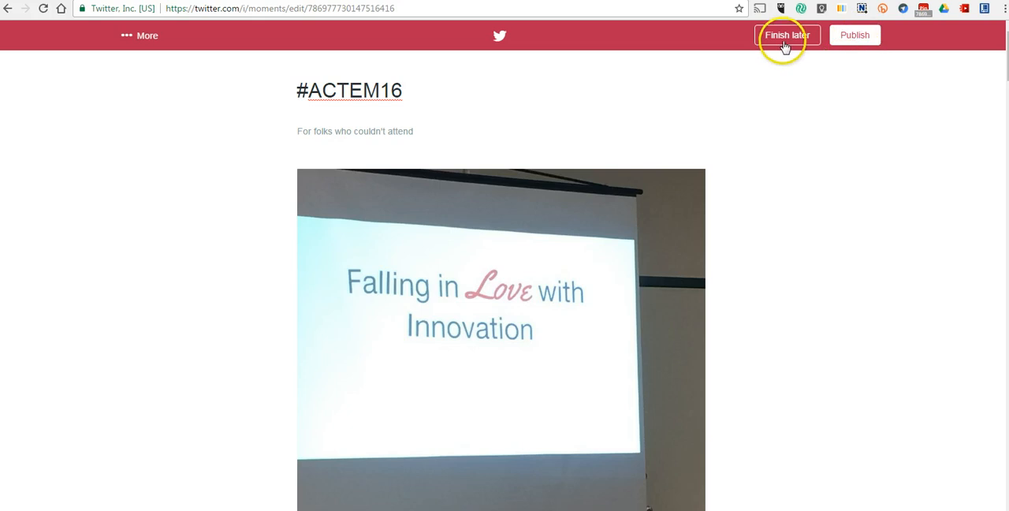
{"action": "mouse_move", "coordinate": [347, 234]}
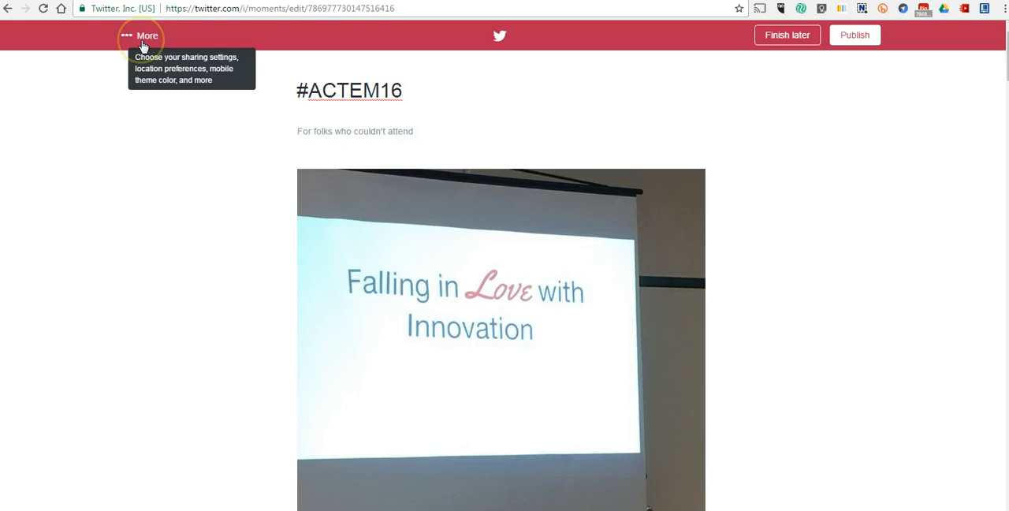
Show the Moment's More settings: mobile theme colour, location, private sharing and deletion.
{"action": "left_click", "coordinate": [147, 35]}
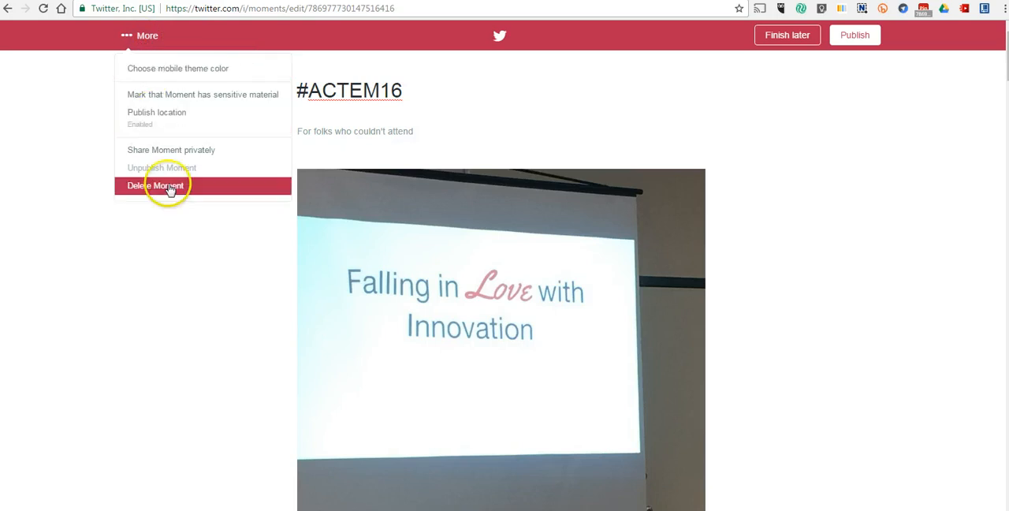
{"action": "mouse_move", "coordinate": [171, 150]}
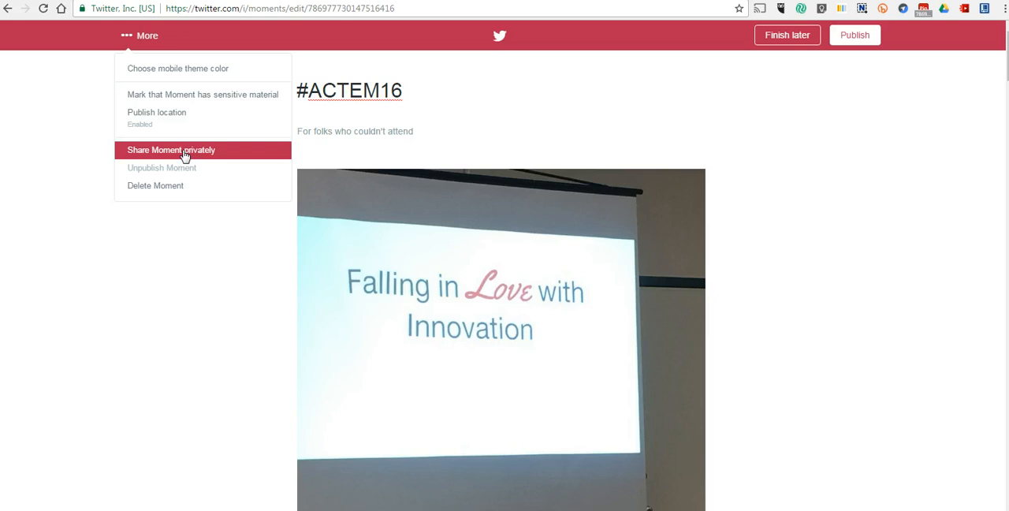
{"action": "mouse_move", "coordinate": [849, 172]}
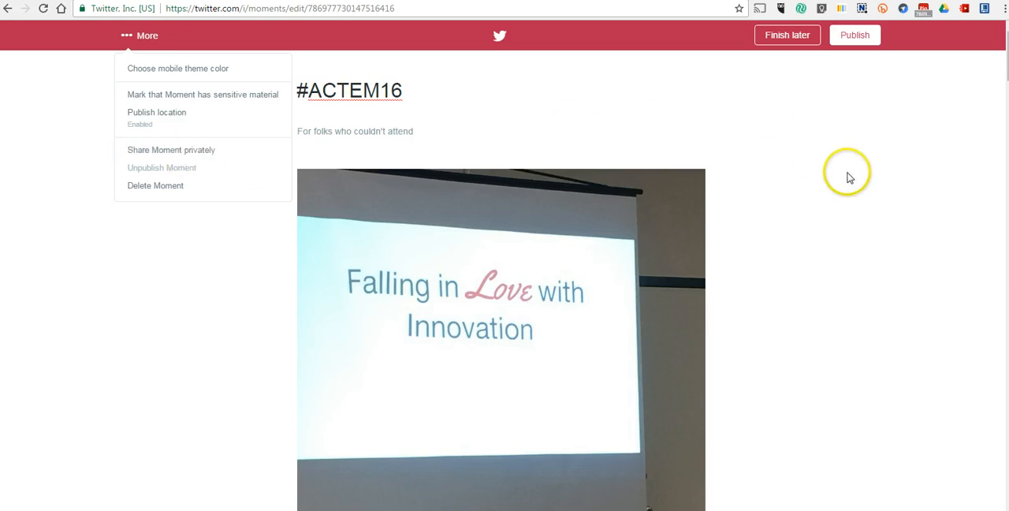
{"action": "mouse_move", "coordinate": [855, 35]}
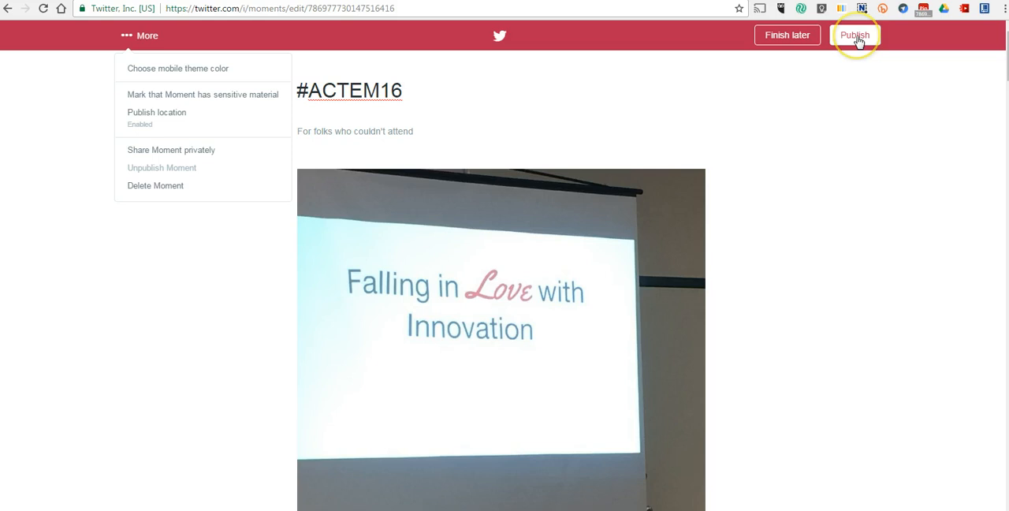
Publish the #ACTEM16 Moment publicly without cropping images for mobile.
{"action": "left_click", "coordinate": [855, 35]}
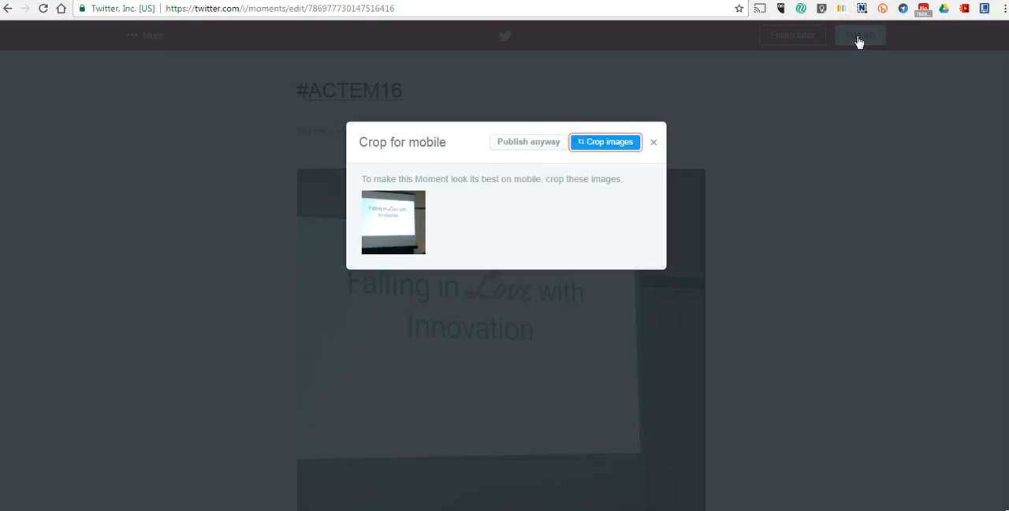
{"action": "left_click", "coordinate": [527, 142]}
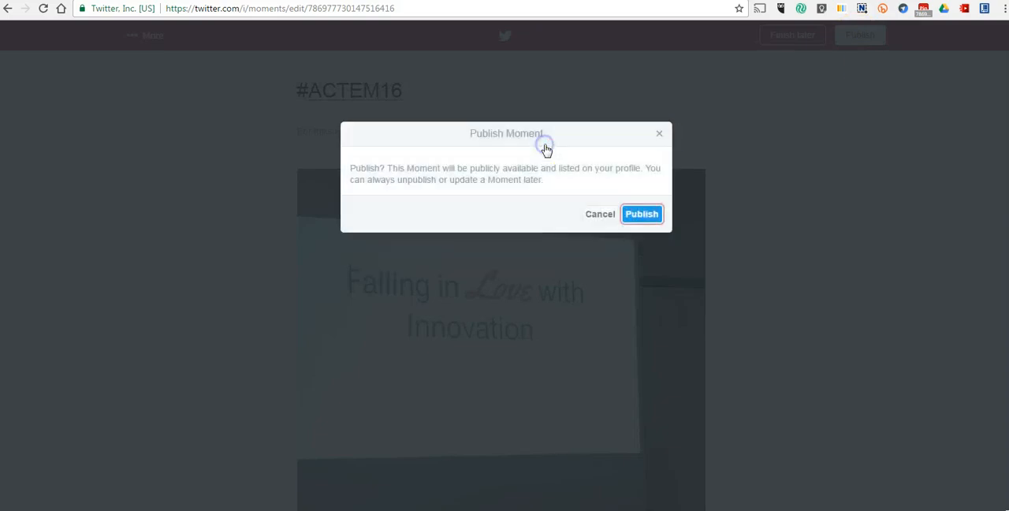
{"action": "left_click", "coordinate": [641, 214]}
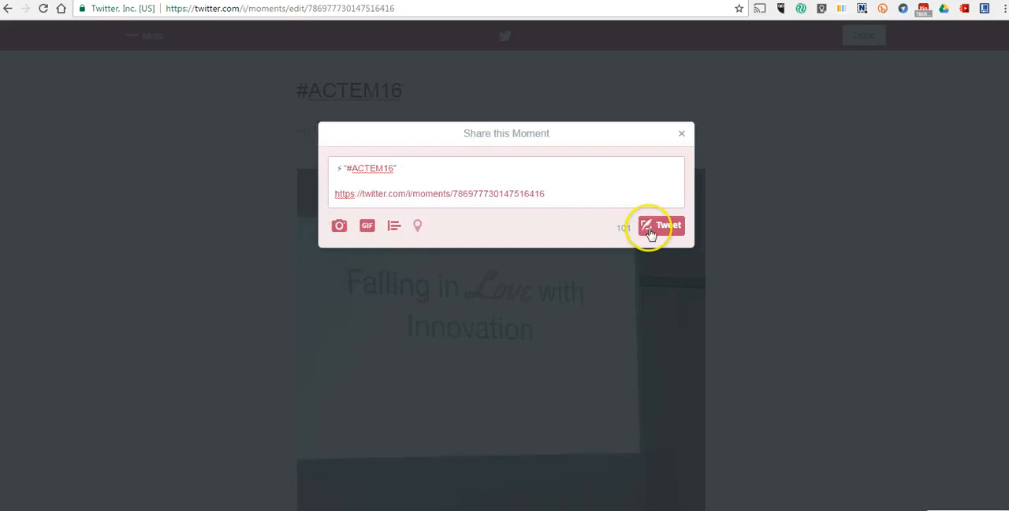
{"action": "mouse_move", "coordinate": [530, 224]}
{"action": "type", "text": "My "}
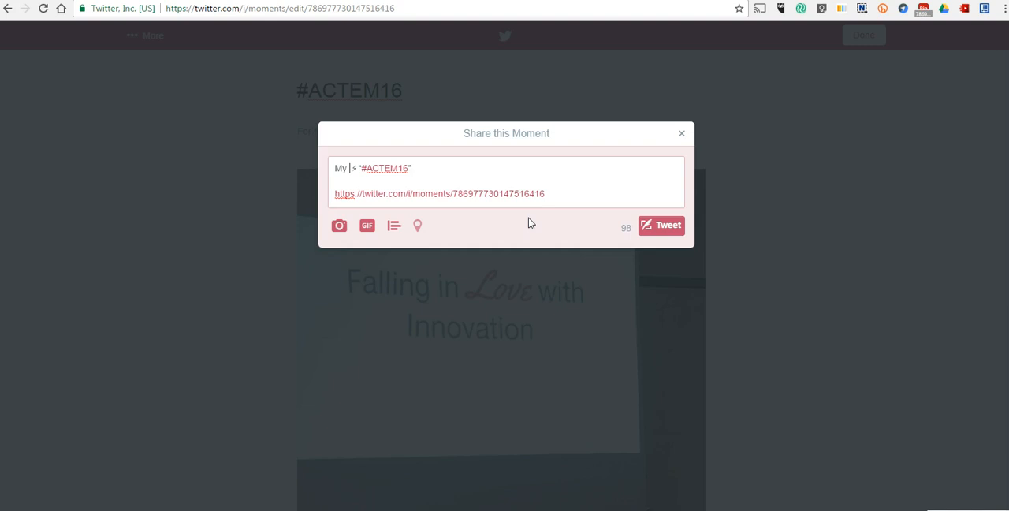
Tweet the Moment with the message "My ACTEM 16 compilation of tweets".
{"action": "type", "text": "ACTEM"}
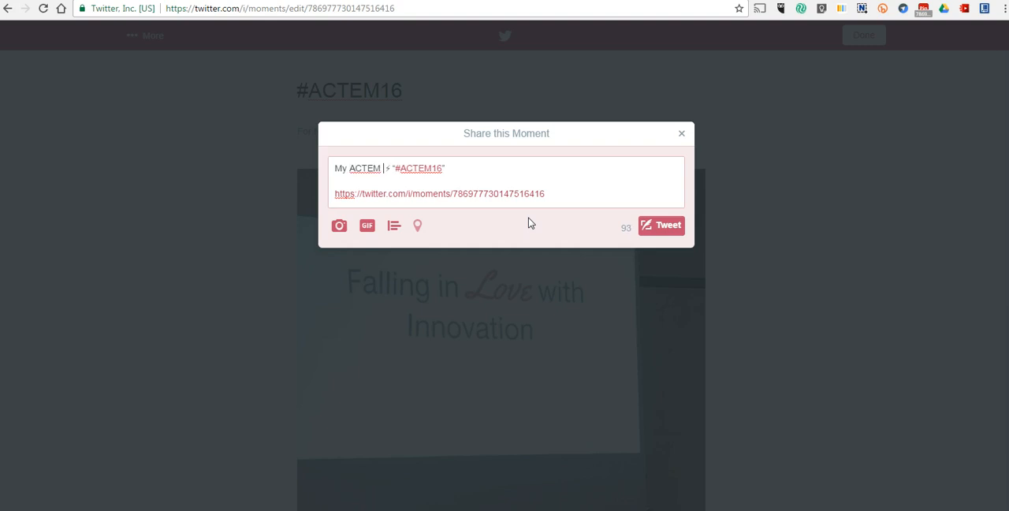
{"action": "type", "text": "1"}
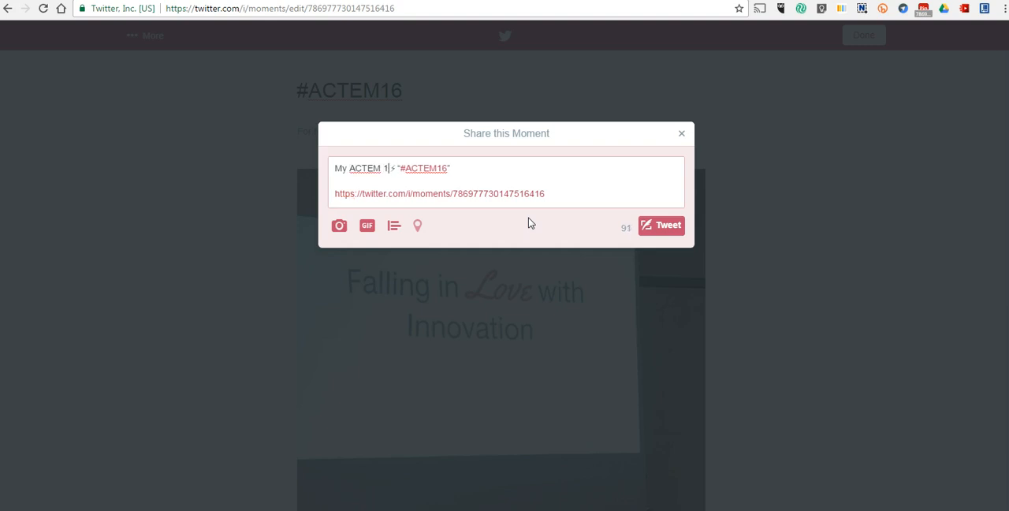
{"action": "type", "text": "6 compl"}
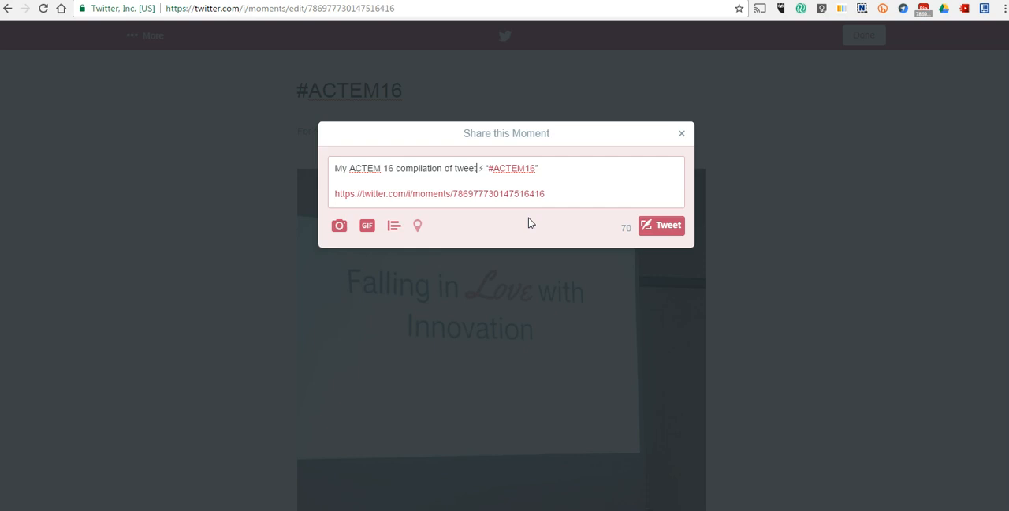
{"action": "type", "text": "s"}
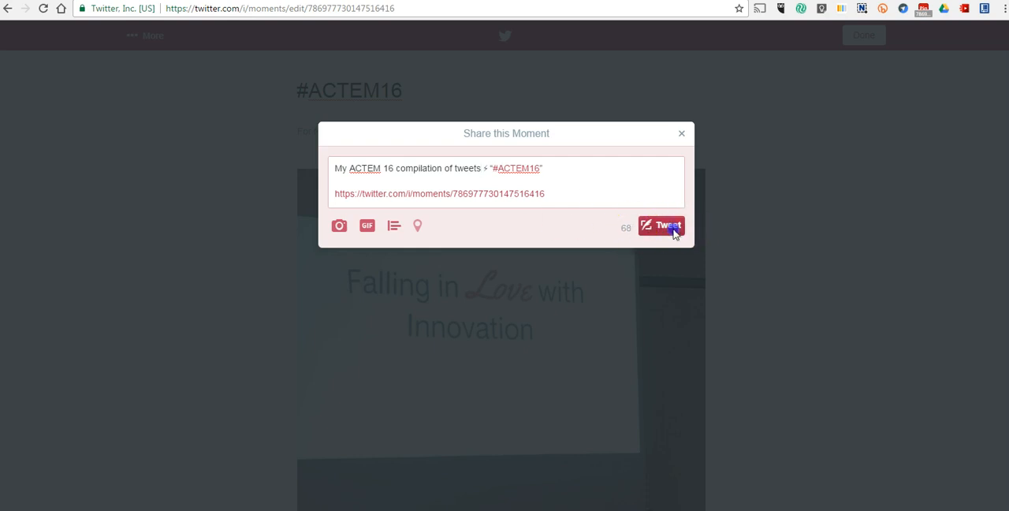
{"action": "left_click", "coordinate": [663, 226]}
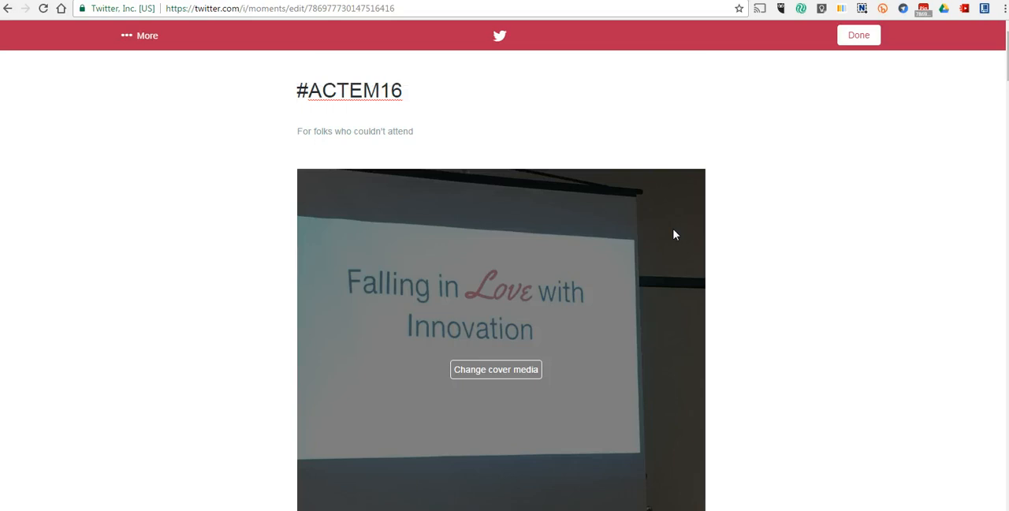
{"action": "mouse_move", "coordinate": [834, 192]}
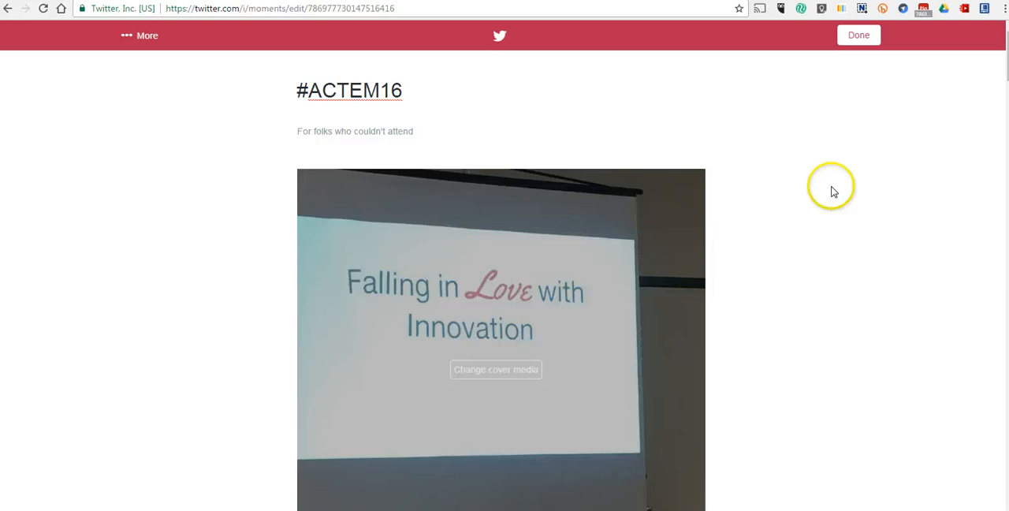
Finish editing and view the published #ACTEM16 Moment credited to Richard Byrne.
{"action": "left_click", "coordinate": [858, 35]}
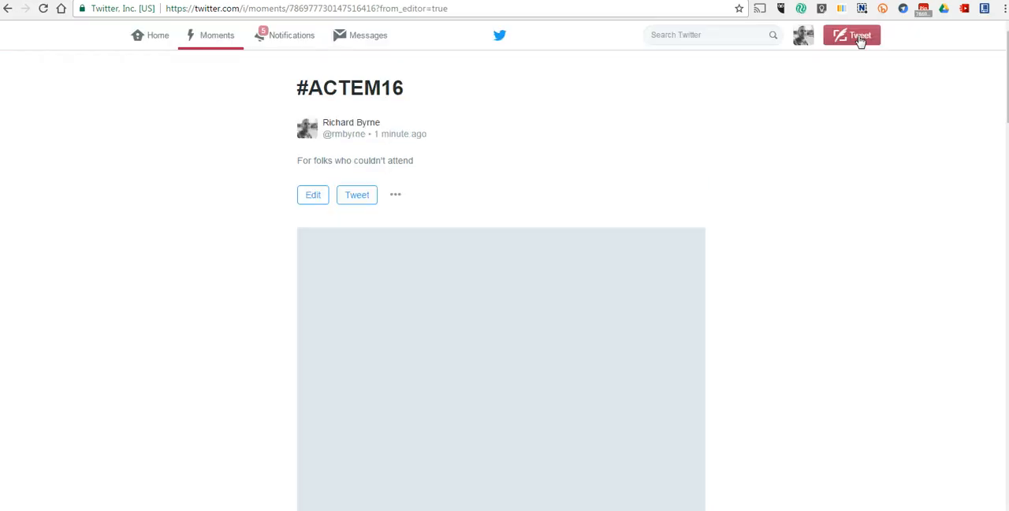